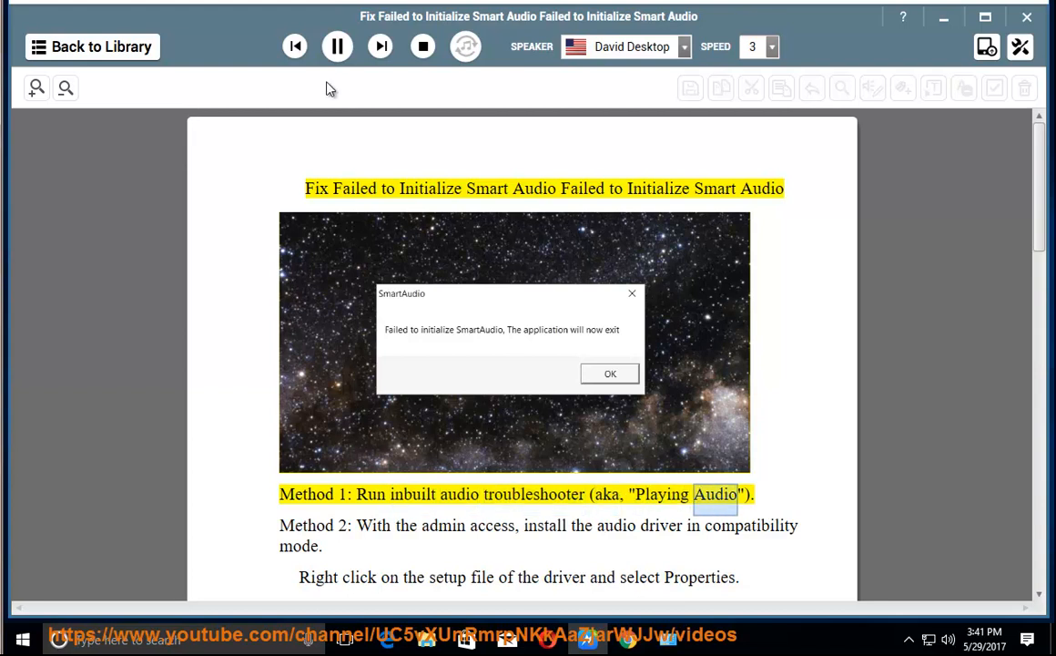
Step: Pause the Read Aloud playback at Method 1, the audio troubleshooter section
click(337, 46)
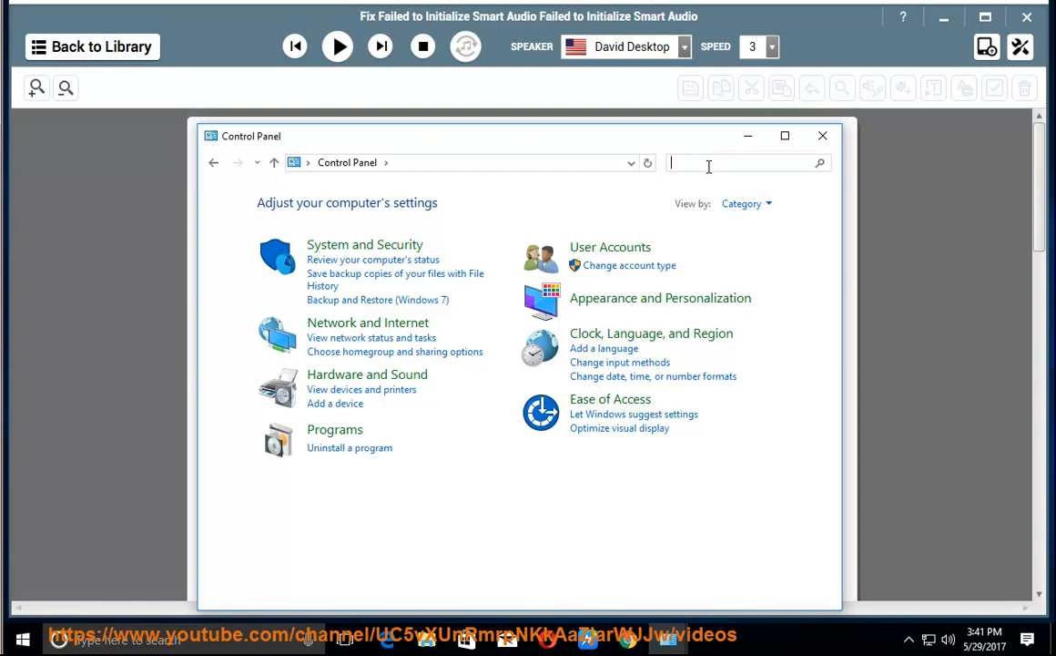
Step: Search Control Panel for Troubleshooting, view all troubleshooters, and choose Playing Audio
text(TR)
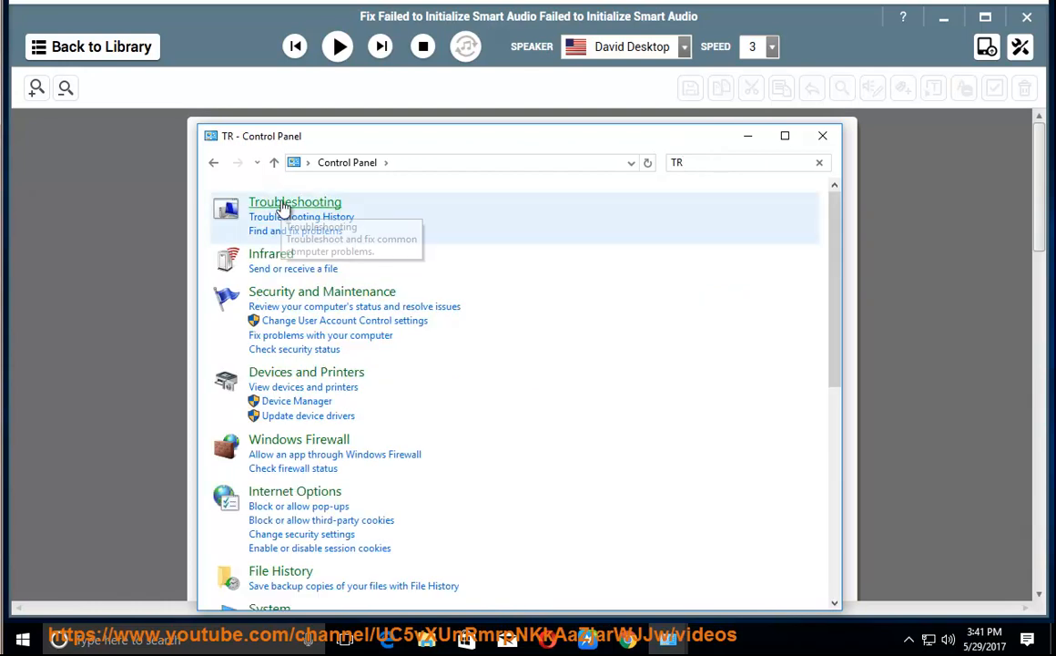
click(295, 201)
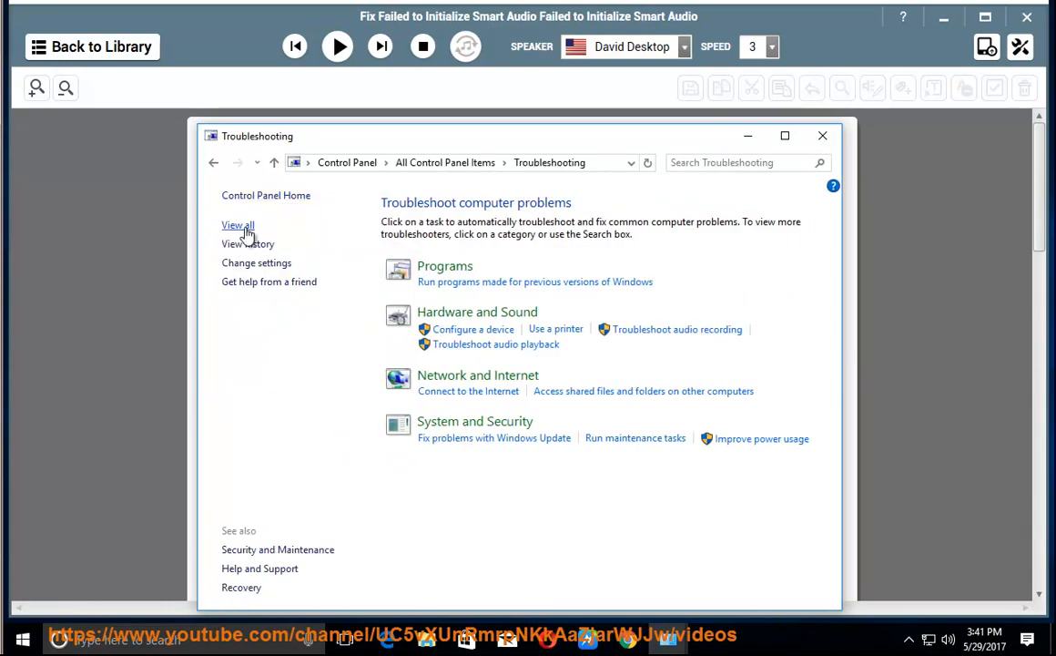
click(237, 225)
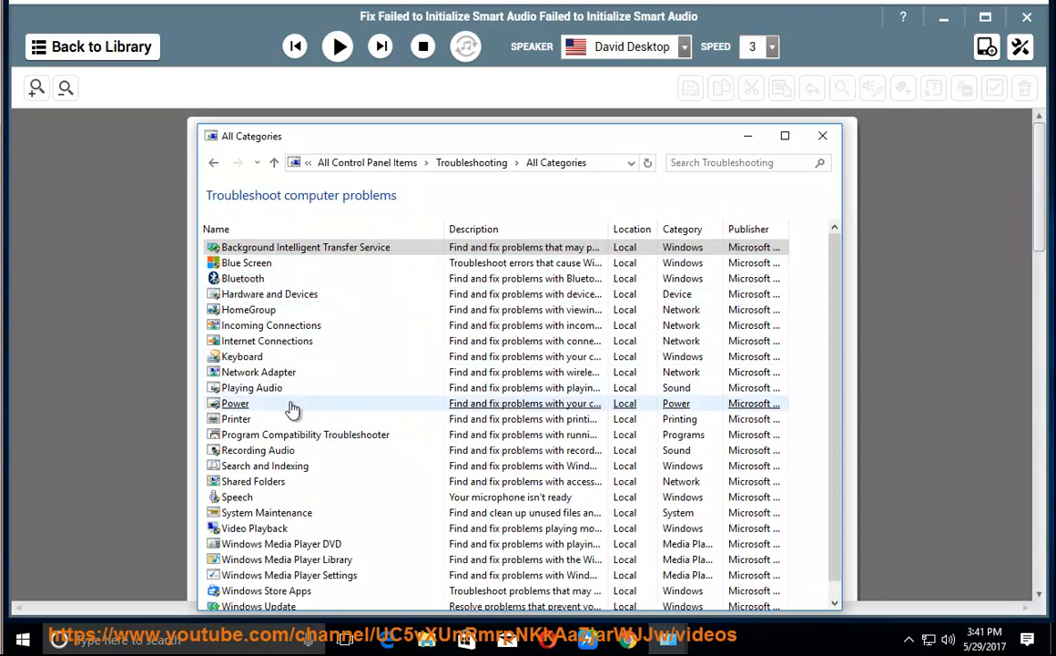
mouse_move(252, 387)
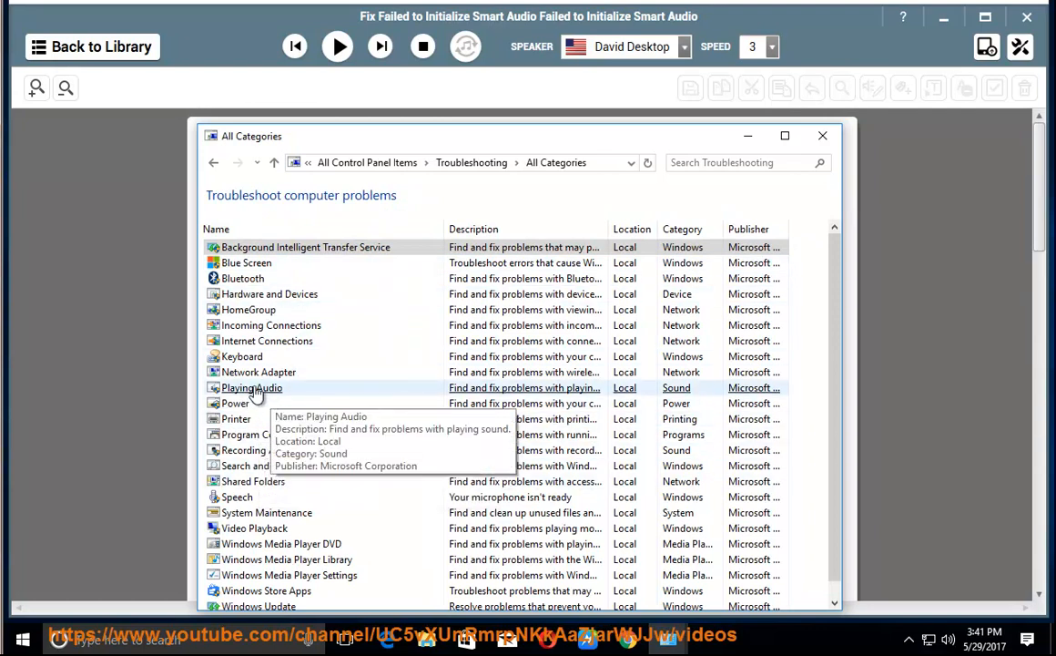
double_click(252, 387)
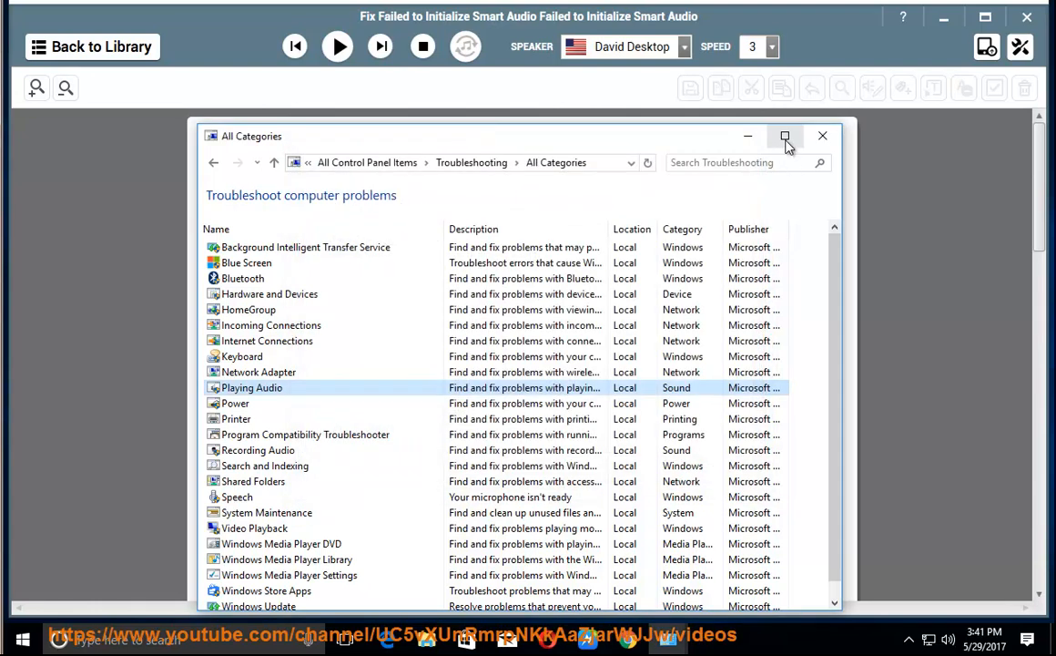
Step: Resume reading the article and scroll down through Method 2's compatibility-mode steps
click(337, 46)
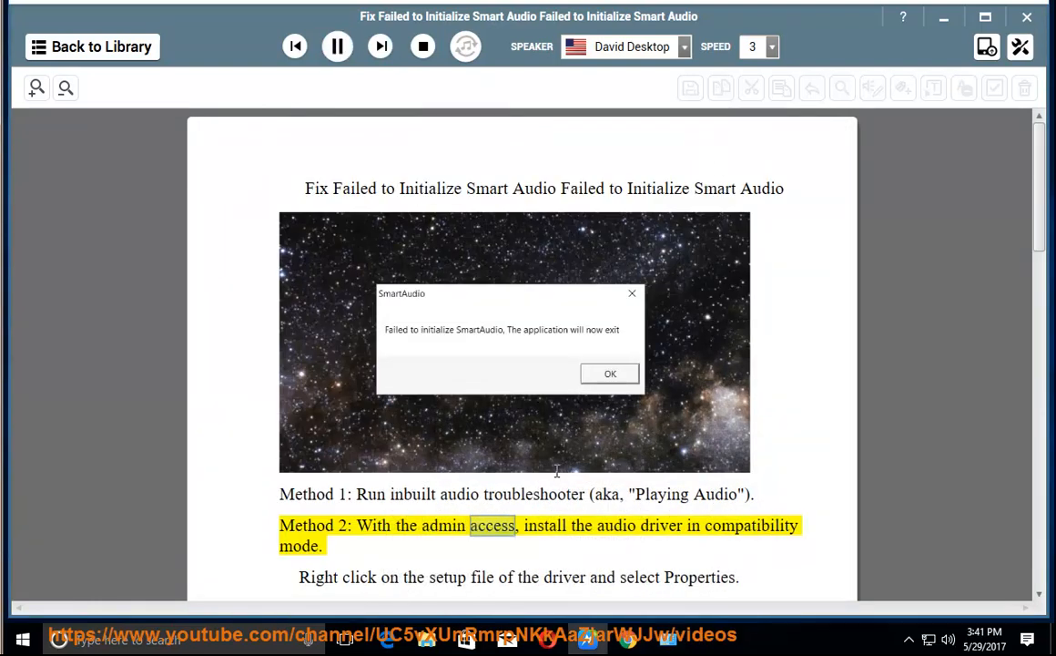
scroll(down, 3)
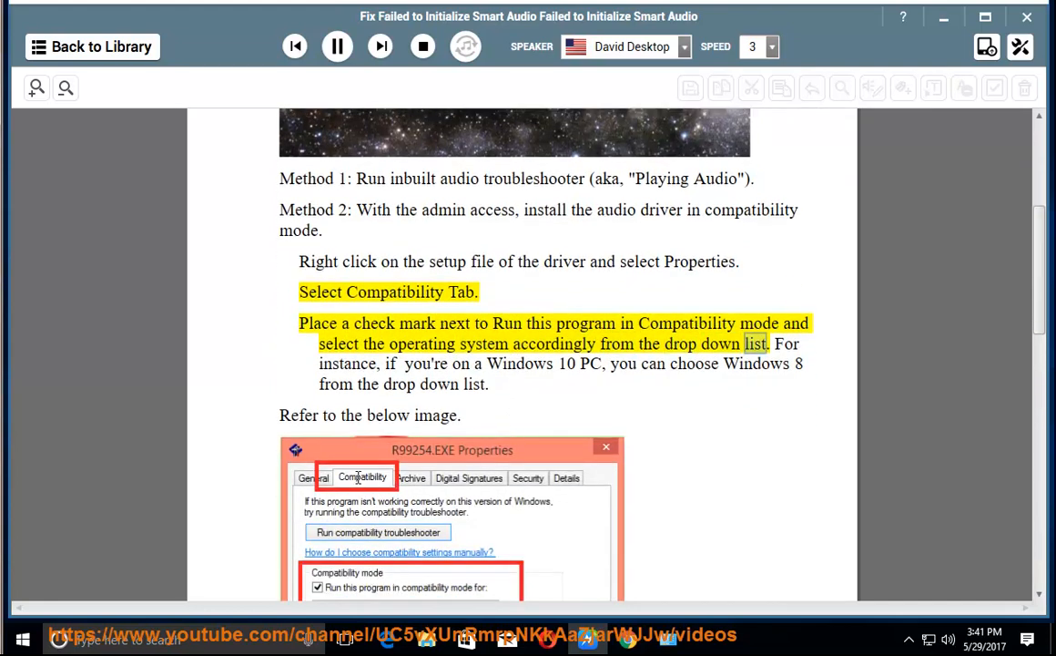
scroll(down, 3)
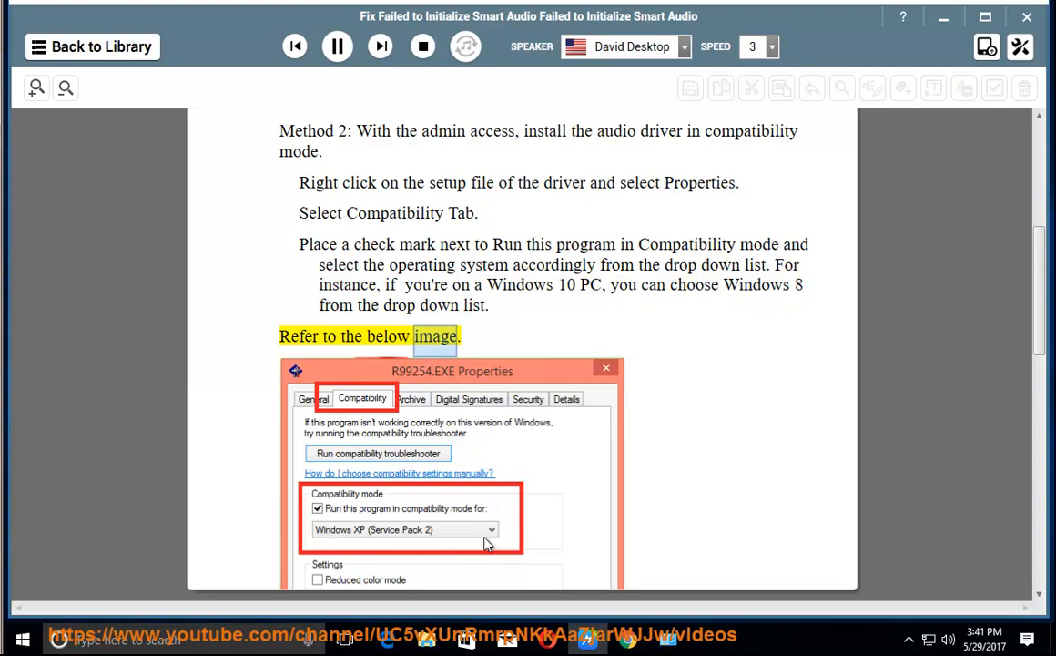
scroll(down, 3)
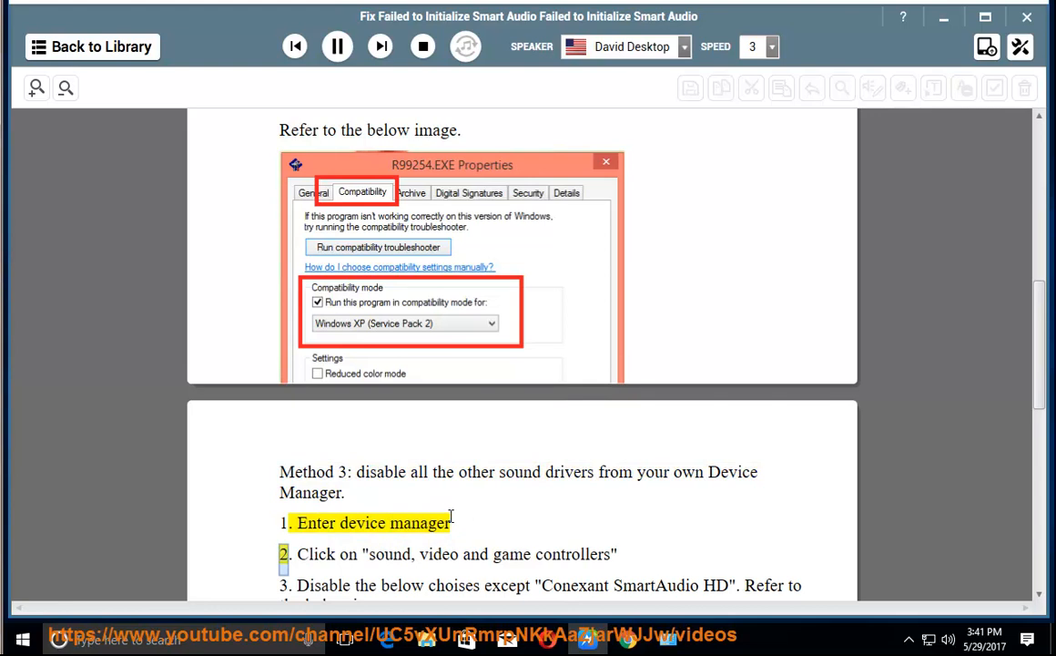
Step: Scroll past Method 3's Device Manager steps and image while reading continues
scroll(down, 3)
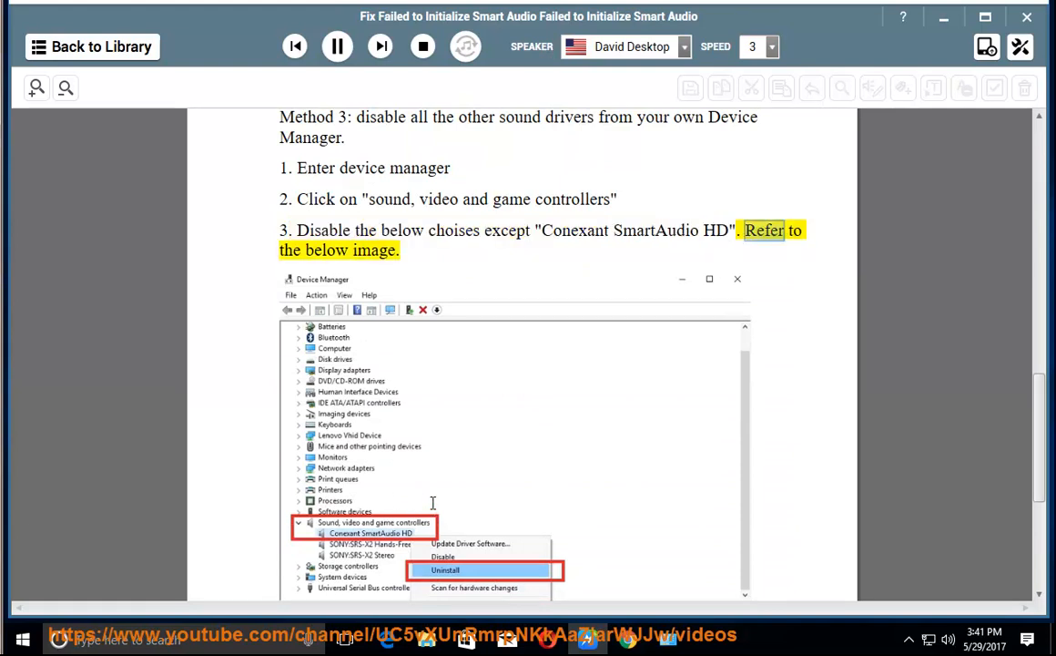
scroll(down, 3)
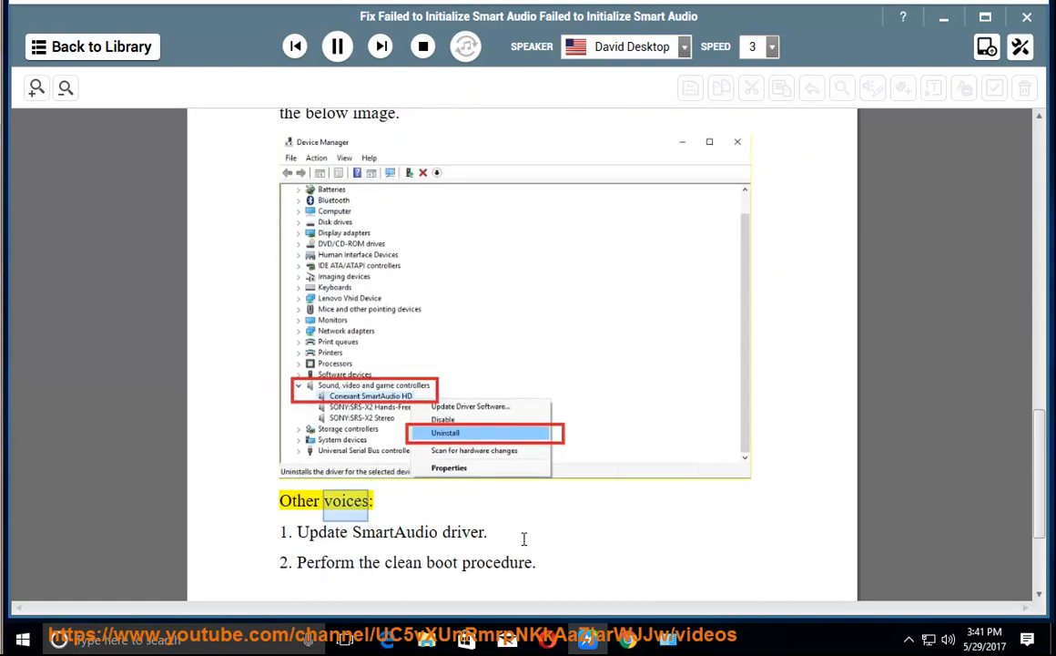